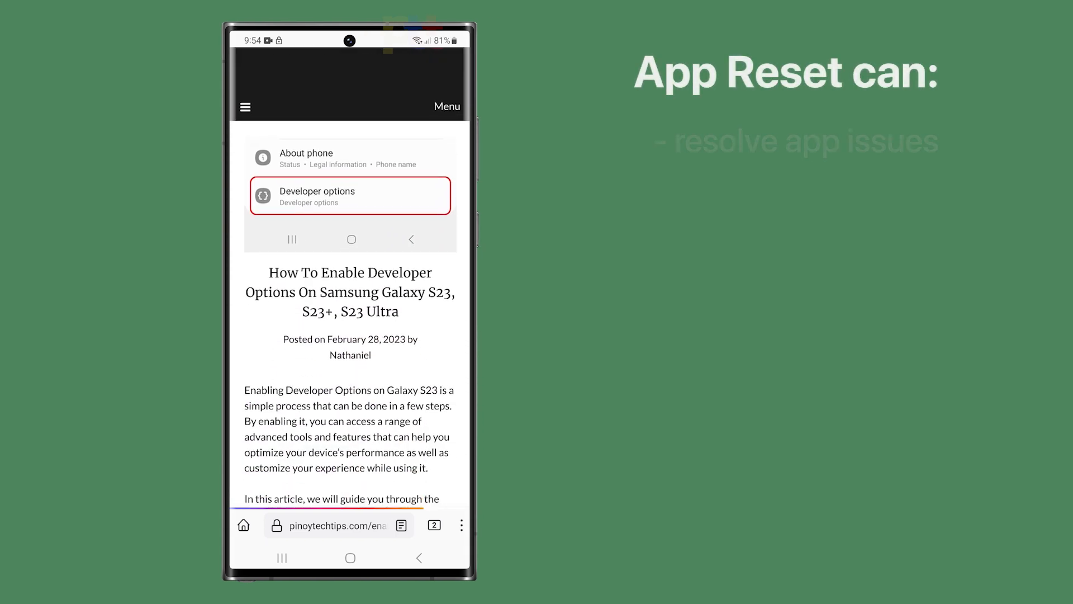
# Leave the Firefox listing for the Play Store home and scroll the Games recommendations.
pyautogui.scroll(-3)
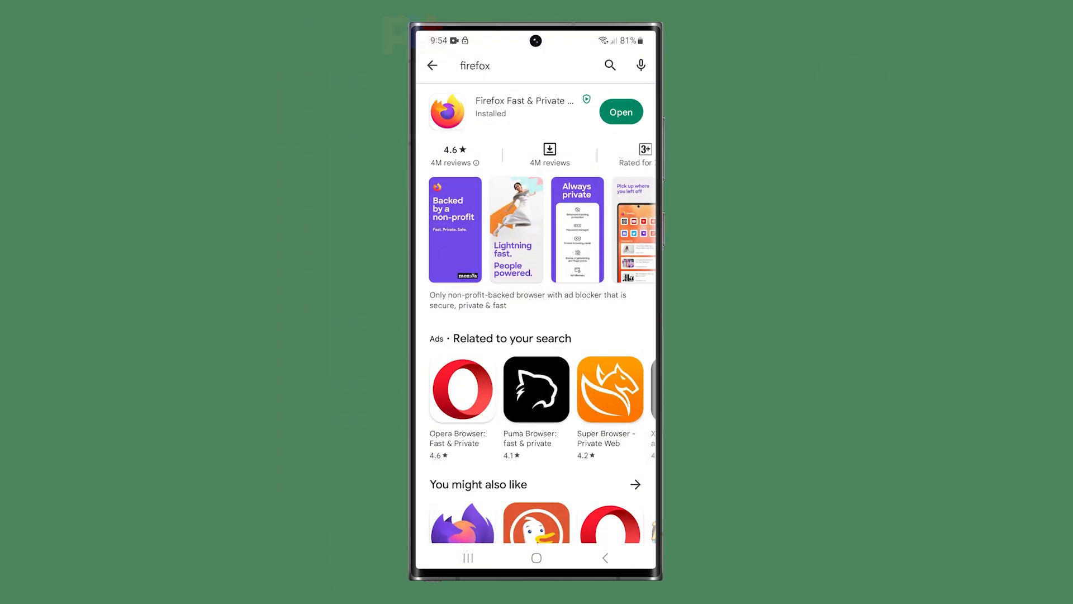
pyautogui.click(432, 64)
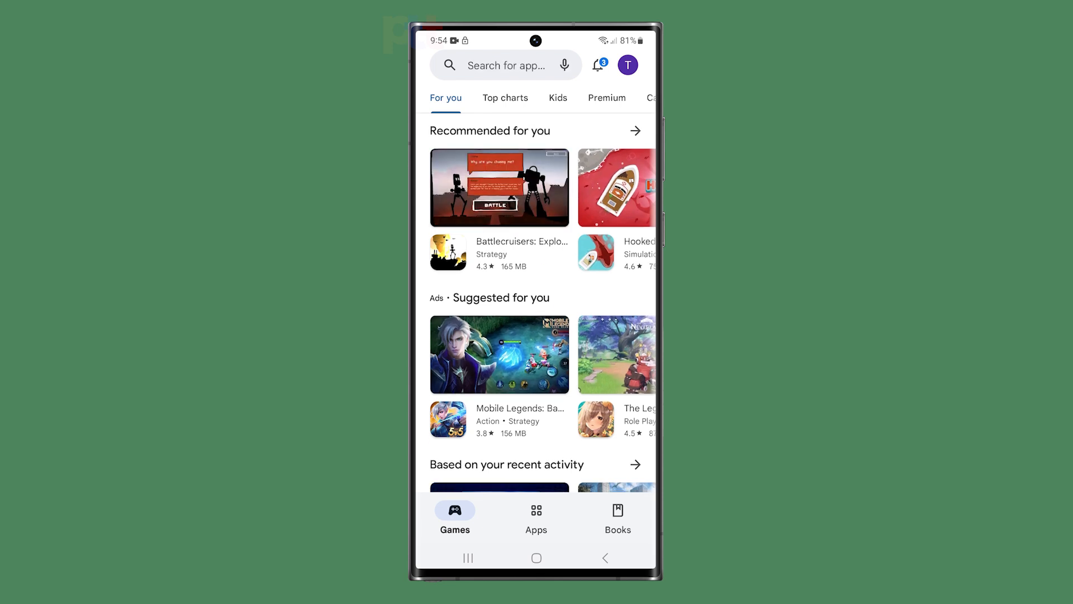
pyautogui.scroll(-3)
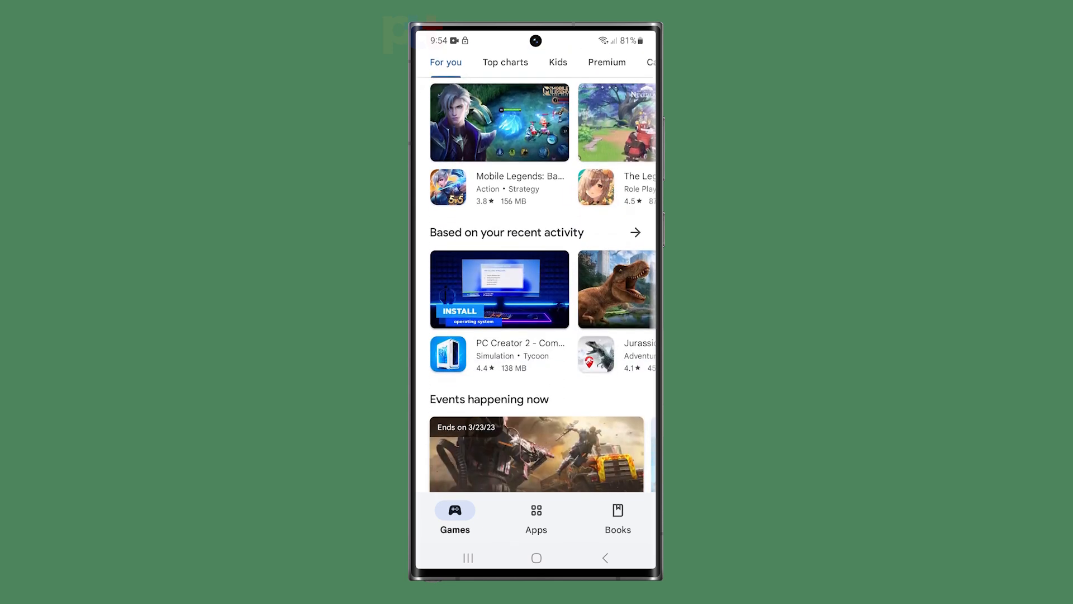
pyautogui.scroll(-3)
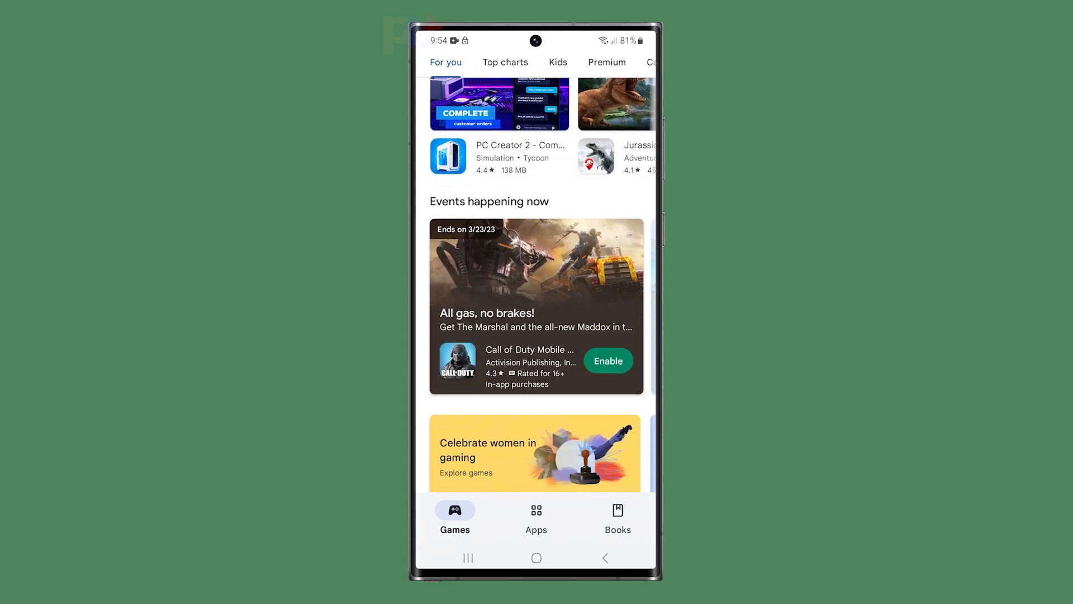
pyautogui.click(536, 516)
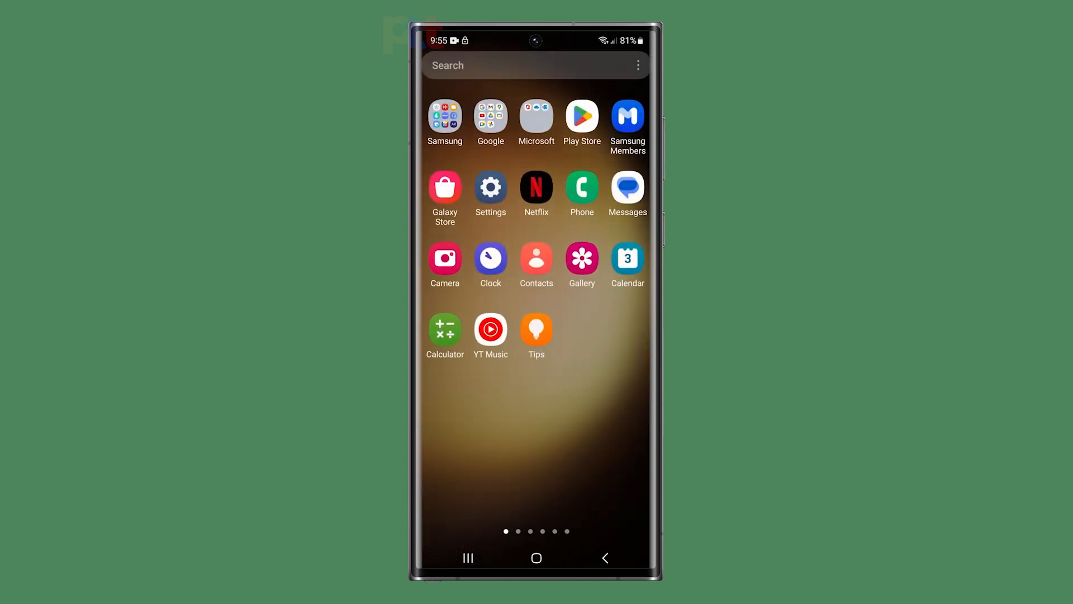
# Launch Settings, go to Apps, and select Firefox from the installed apps list.
pyautogui.click(491, 187)
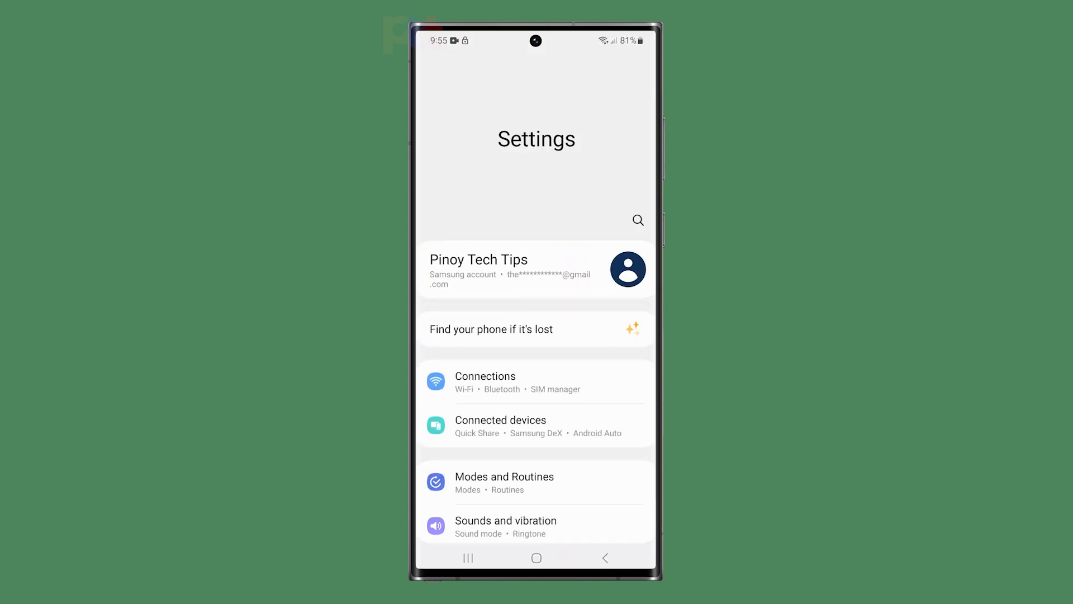
pyautogui.scroll(-3)
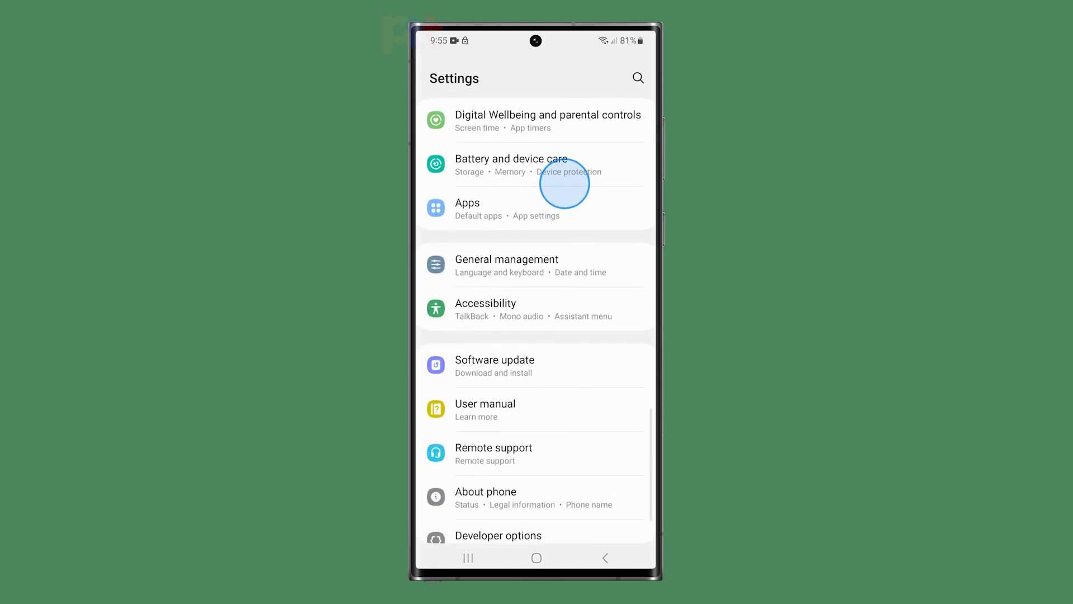
pyautogui.click(468, 208)
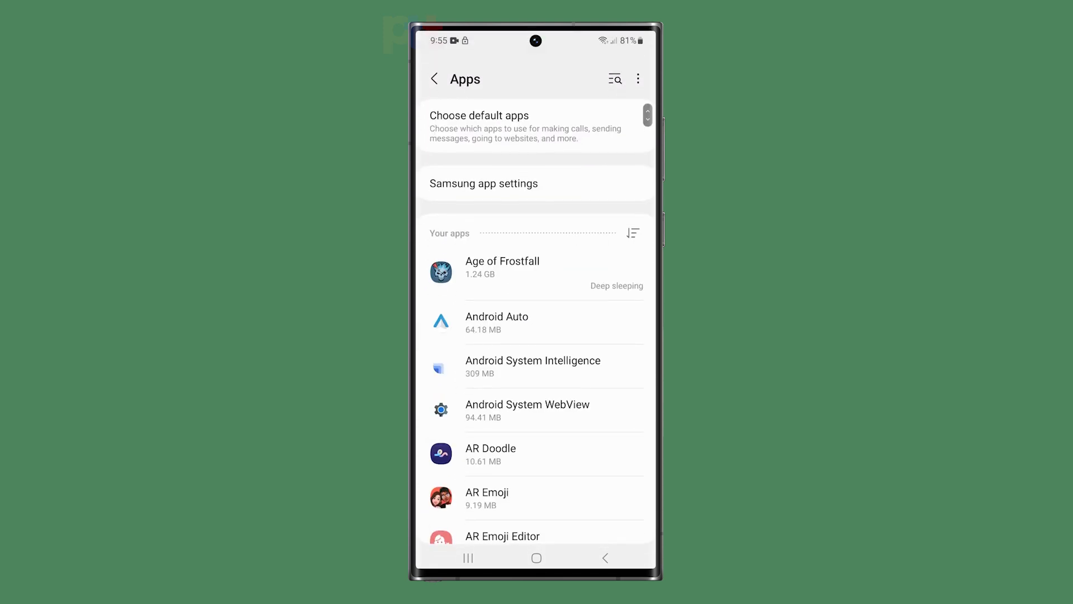
pyautogui.scroll(-3)
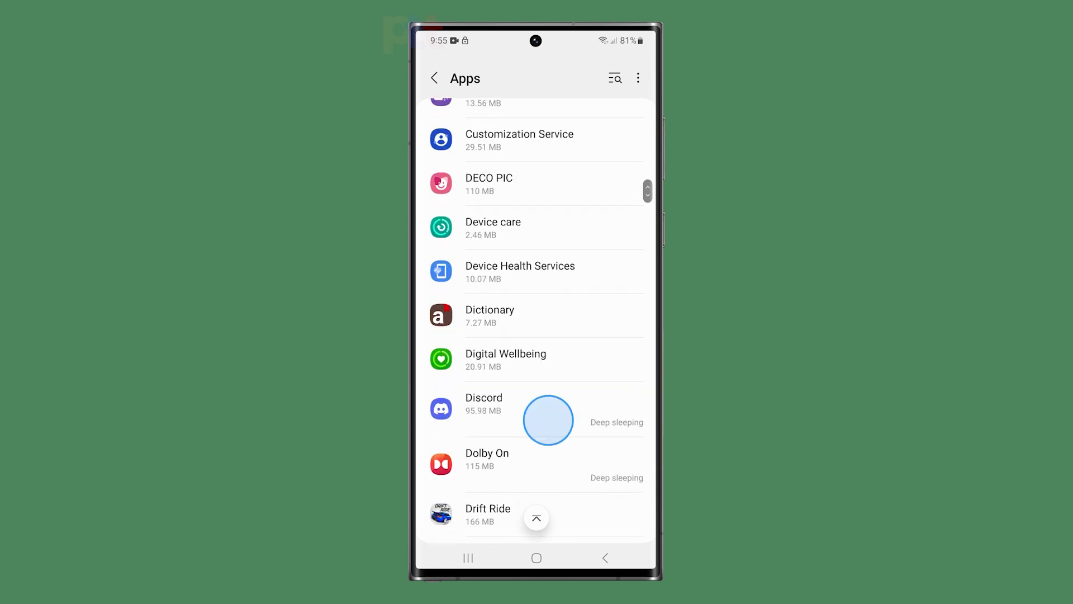
pyautogui.scroll(-3)
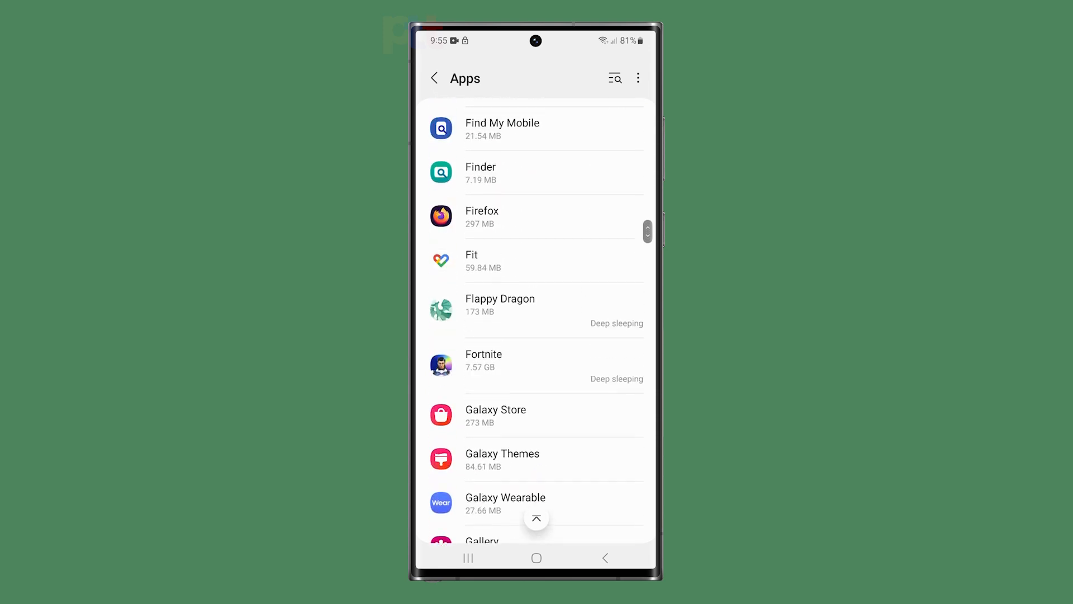
pyautogui.click(481, 217)
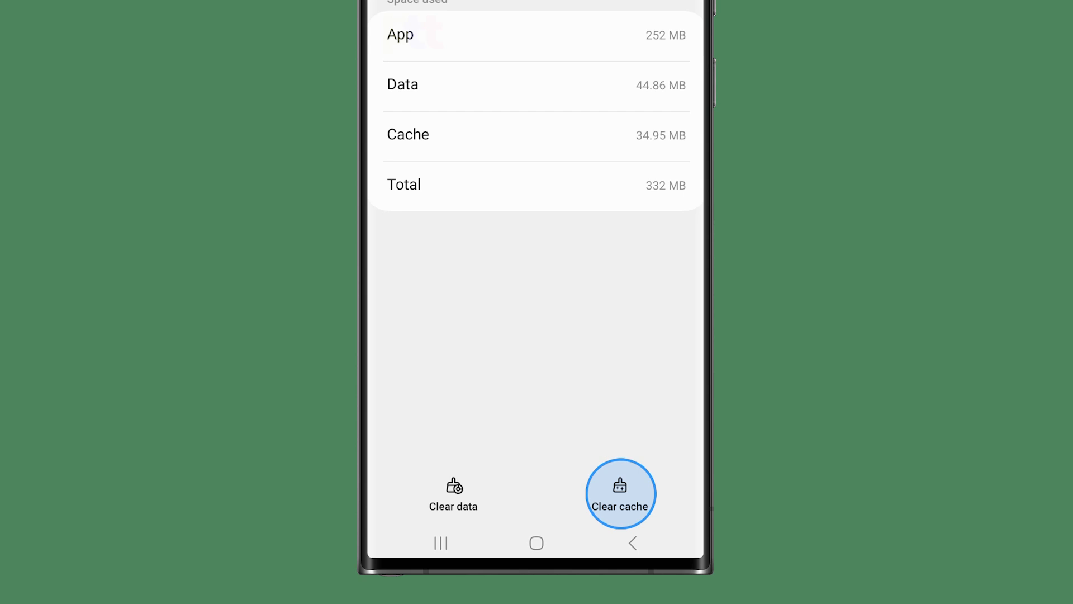
# Clear Firefox's 34.95 MB cache to 0 B and confirm deleting all its data.
pyautogui.click(620, 494)
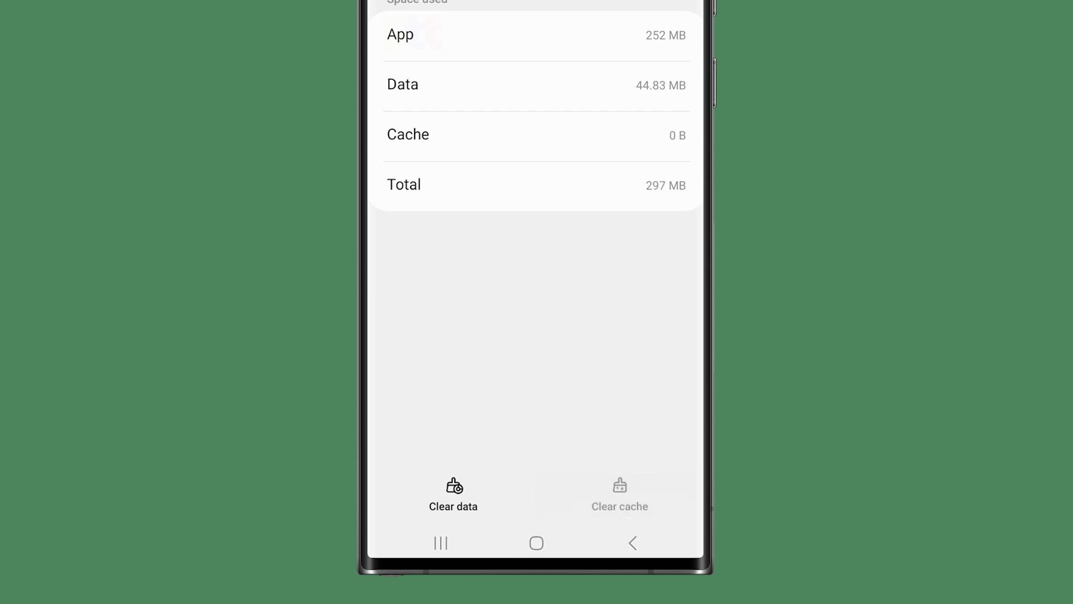
pyautogui.click(452, 494)
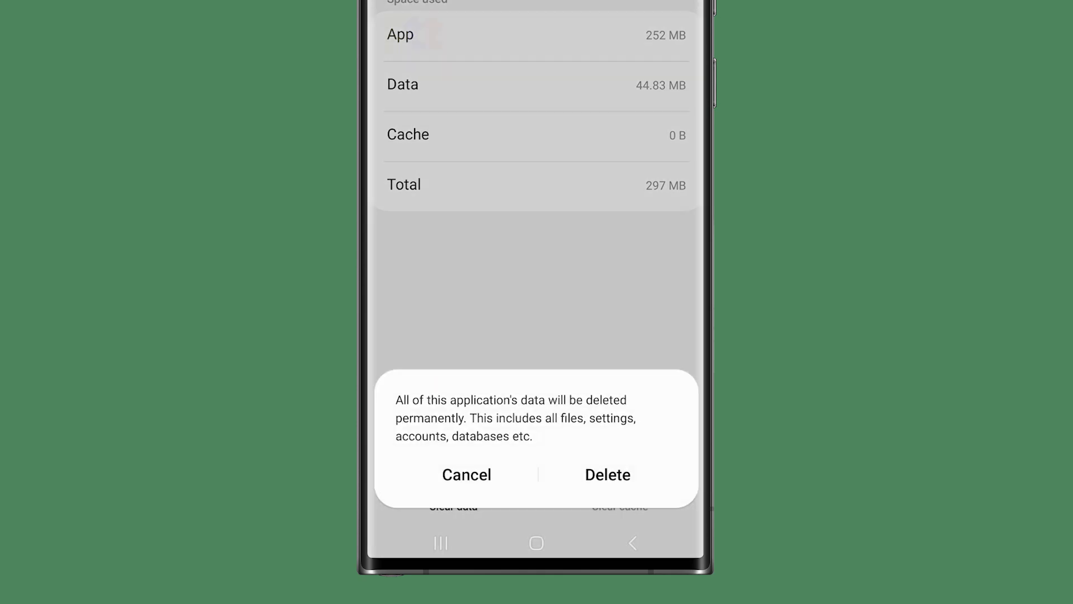
pyautogui.click(607, 475)
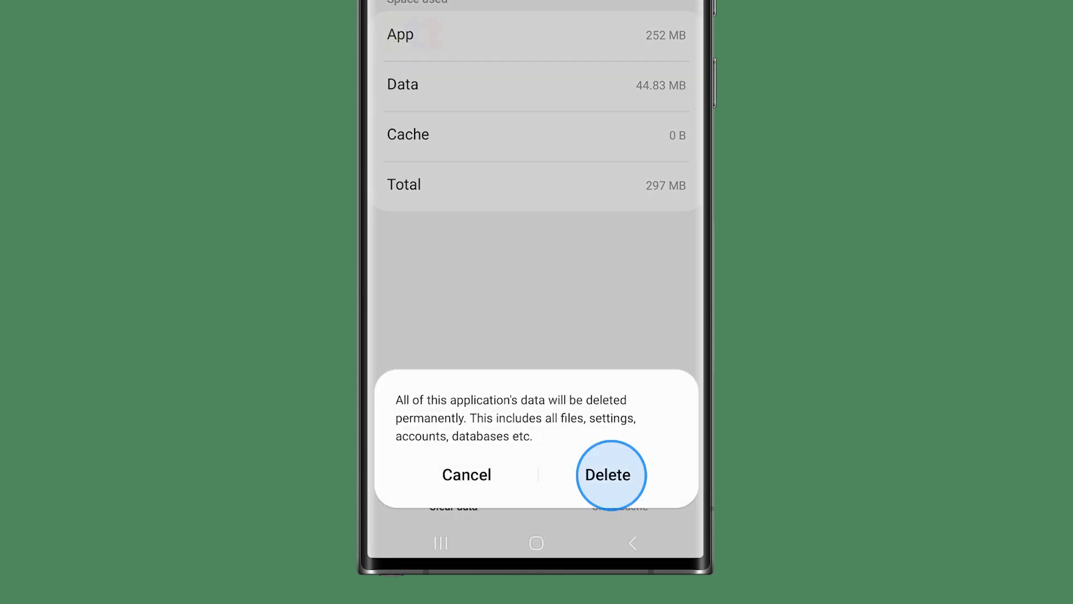
pyautogui.click(608, 475)
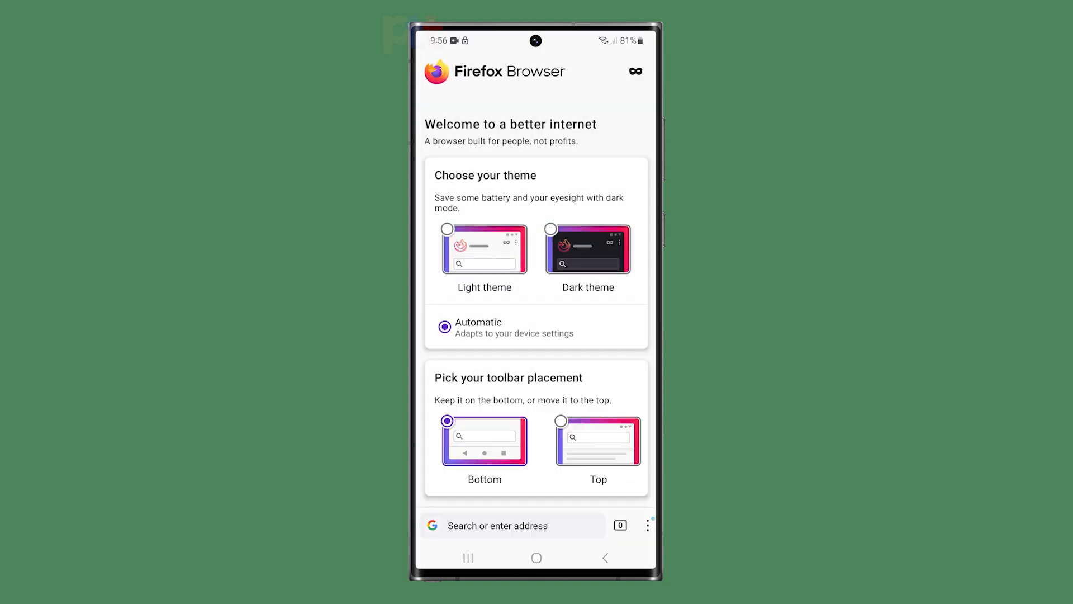
# Load pinoytechtips.com, dismiss the ad, and open the Shadow Warrior 3 crash-fix article.
pyautogui.click(510, 525)
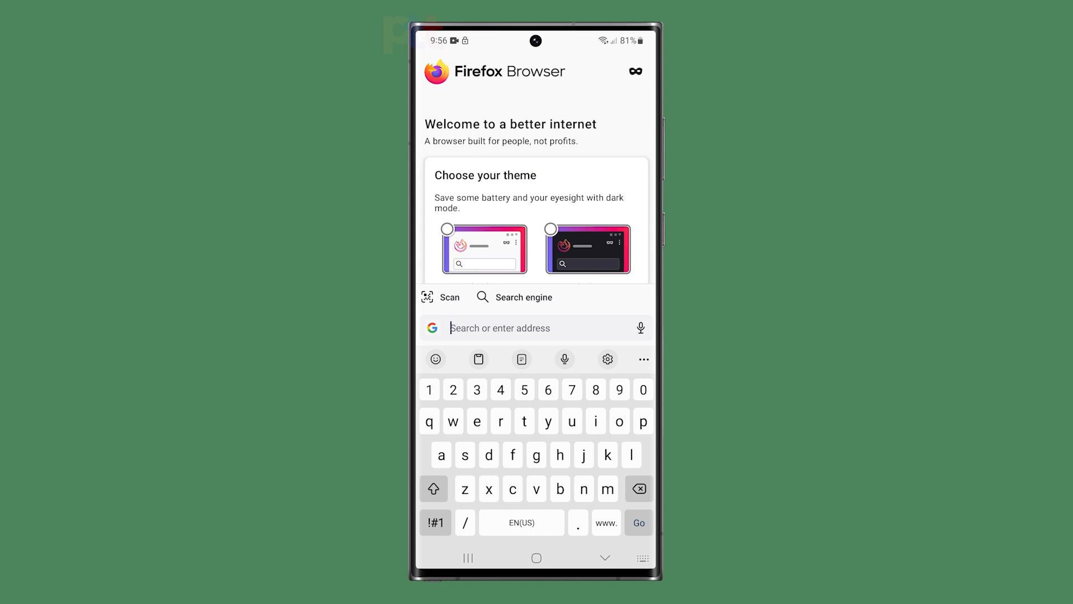
pyautogui.write('pinoytechtips.com/#google_')
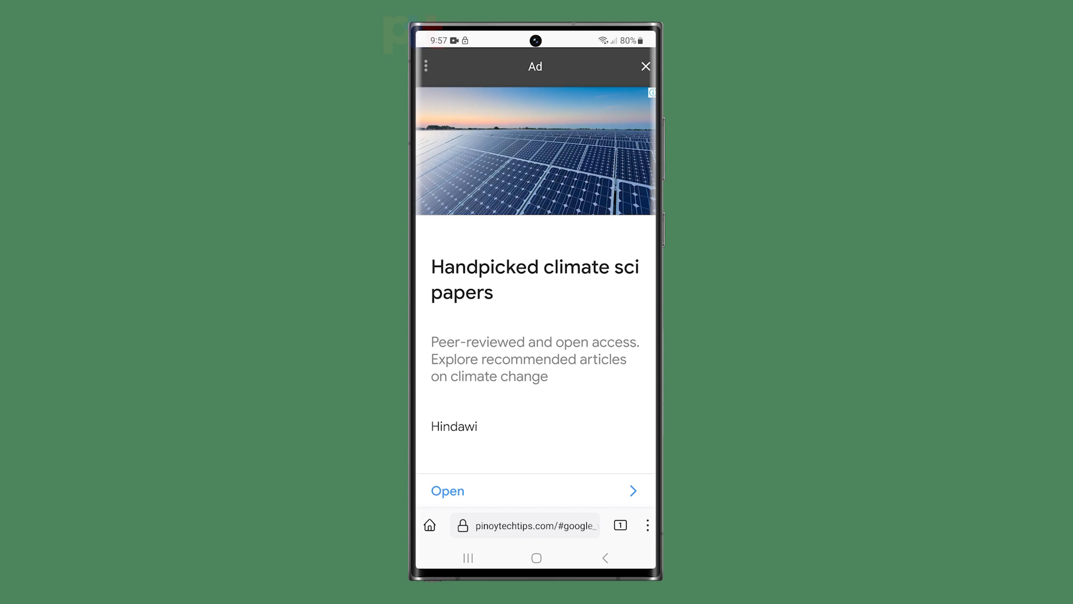
pyautogui.click(645, 66)
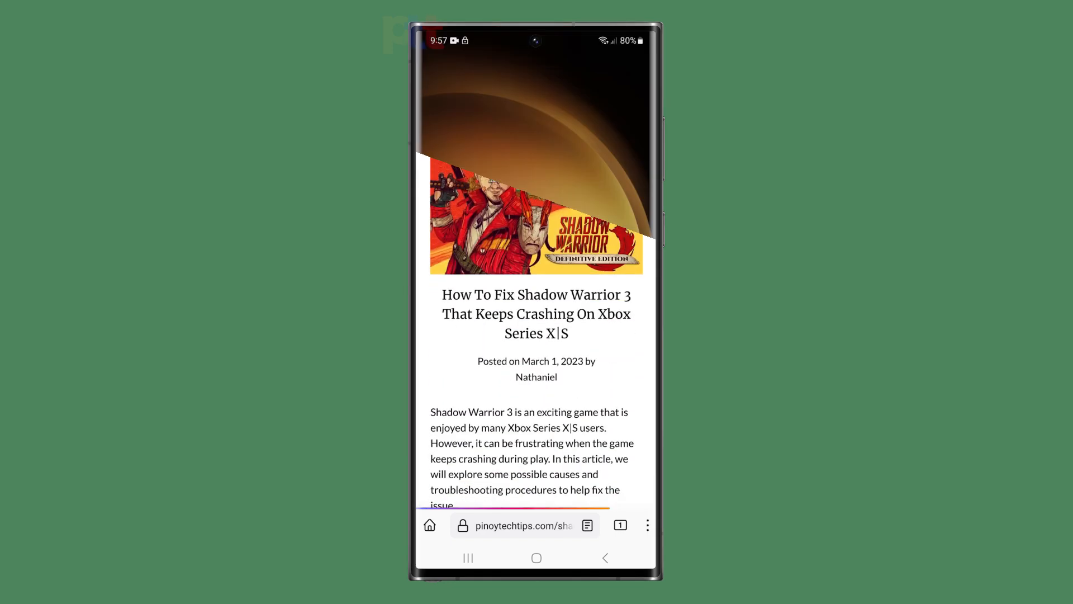
pyautogui.click(537, 558)
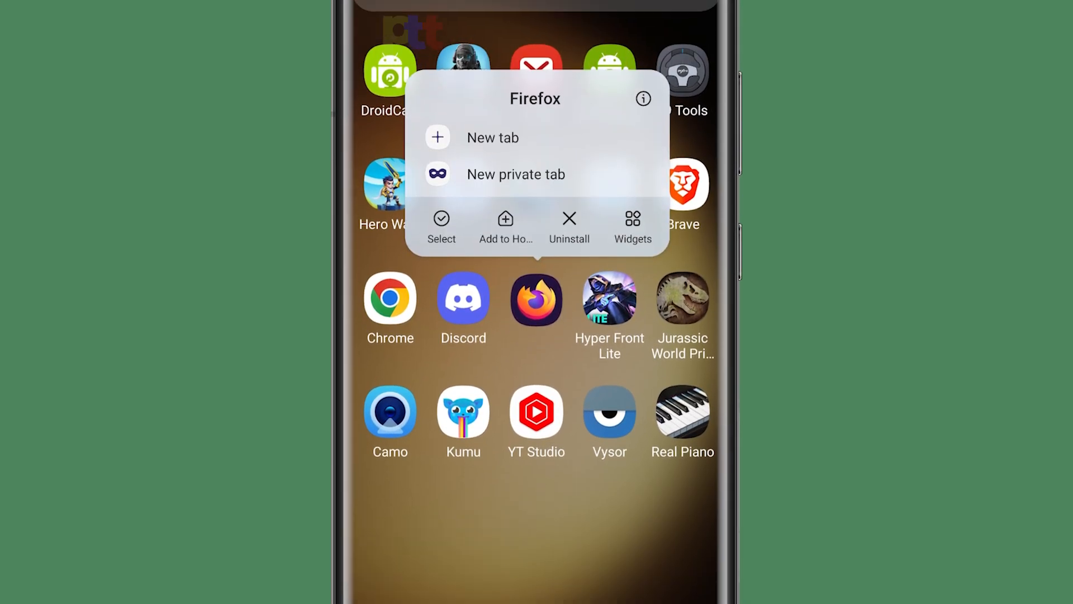
# From Firefox's app info, clear its cache to 0 B and request Clear data.
pyautogui.click(643, 98)
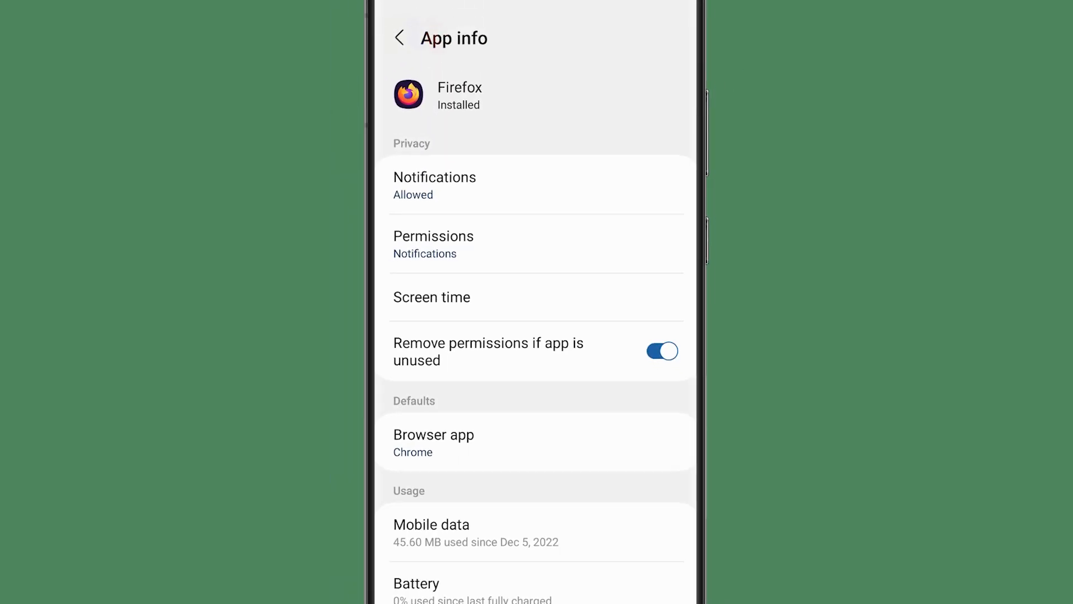
pyautogui.scroll(-3)
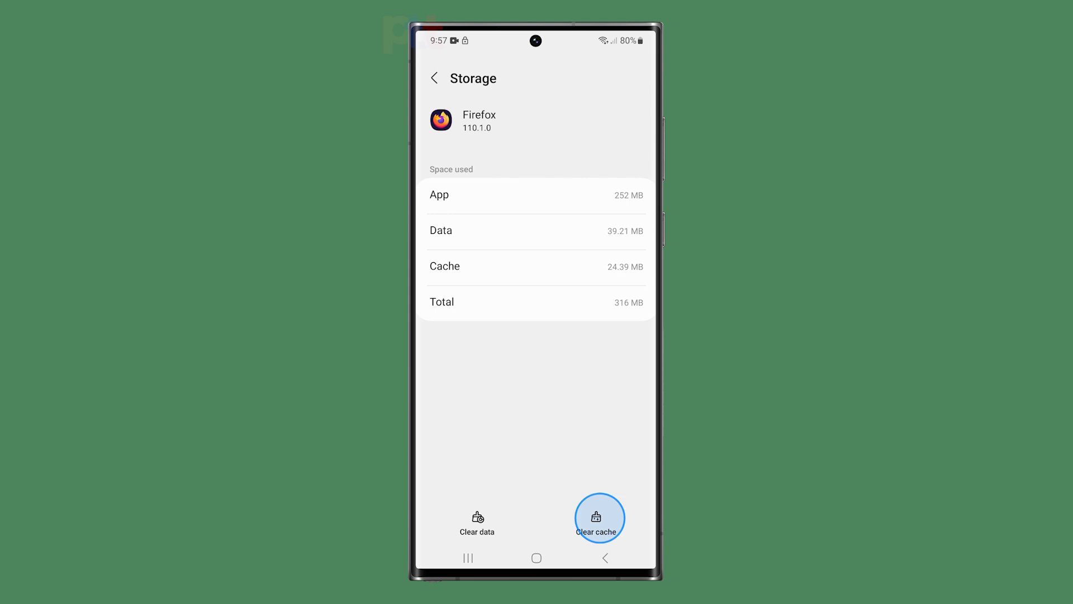
pyautogui.click(596, 516)
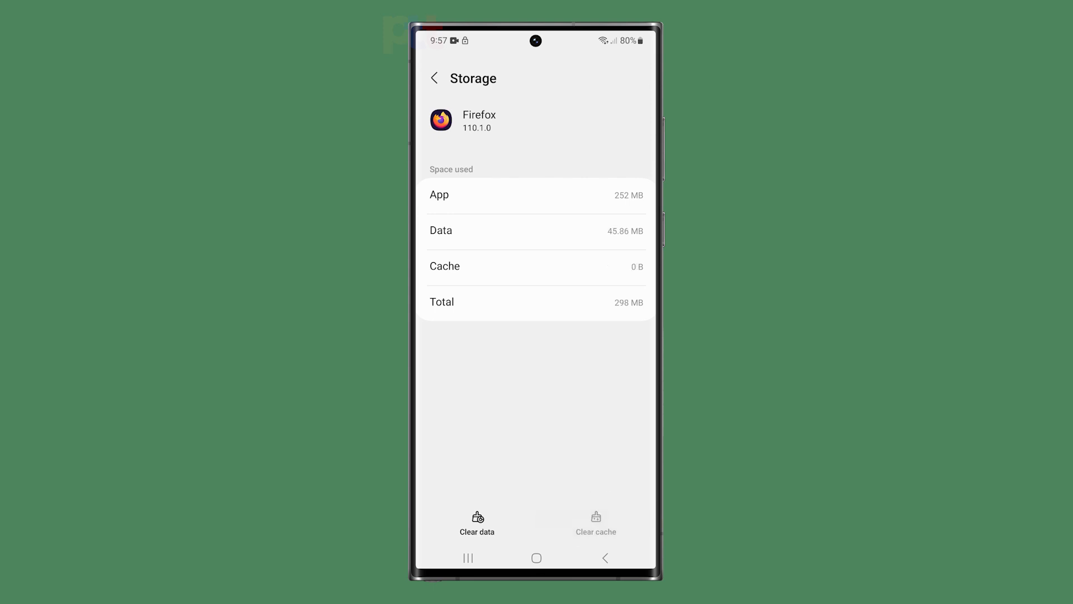
pyautogui.click(477, 522)
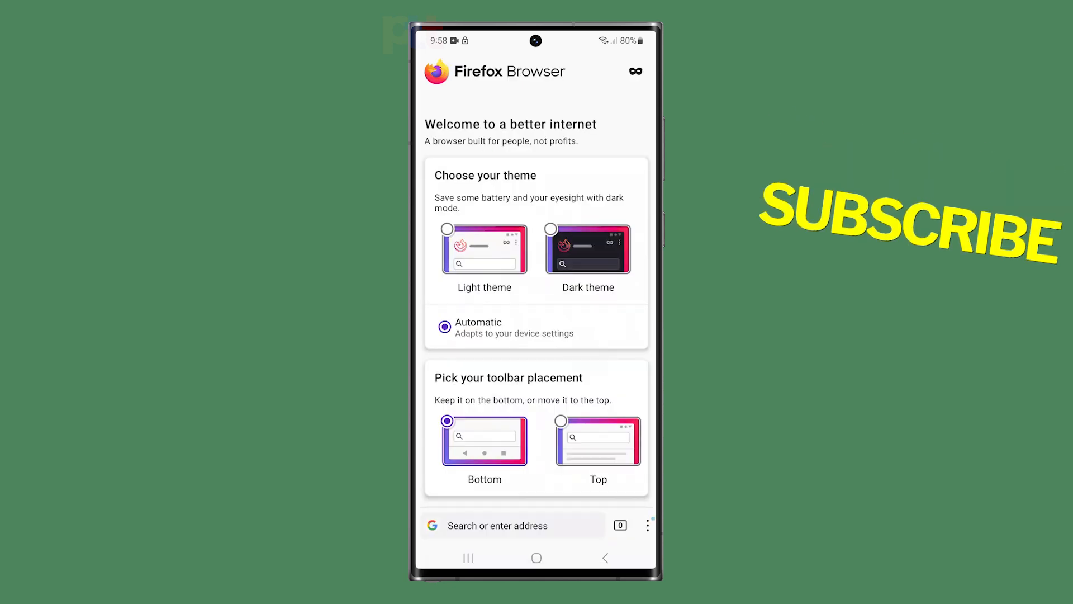
# Choose Dark theme under 'Choose your theme' on Firefox's welcome screen.
pyautogui.click(587, 247)
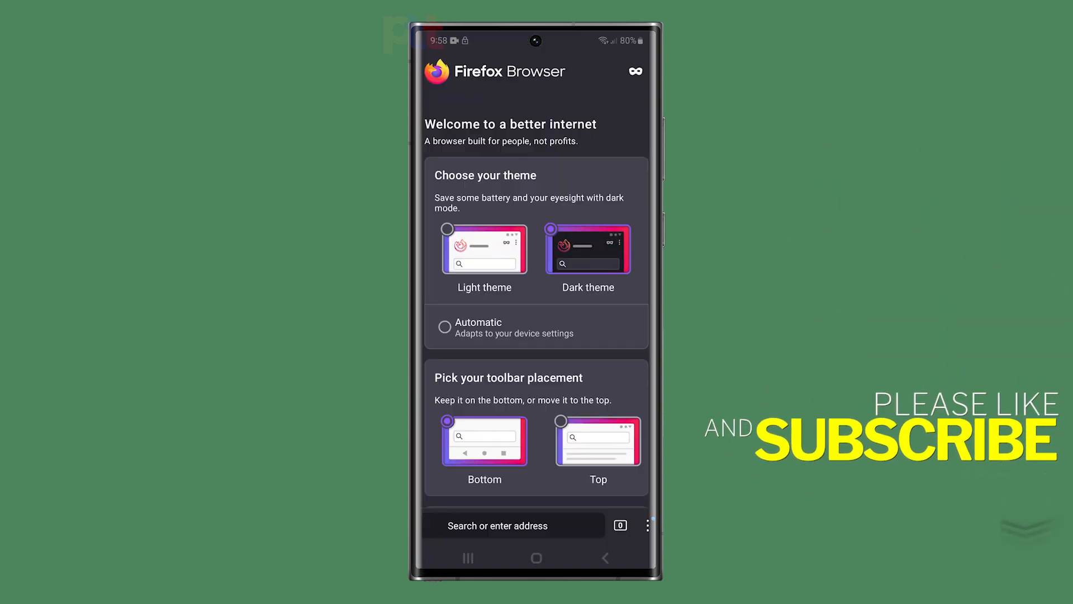